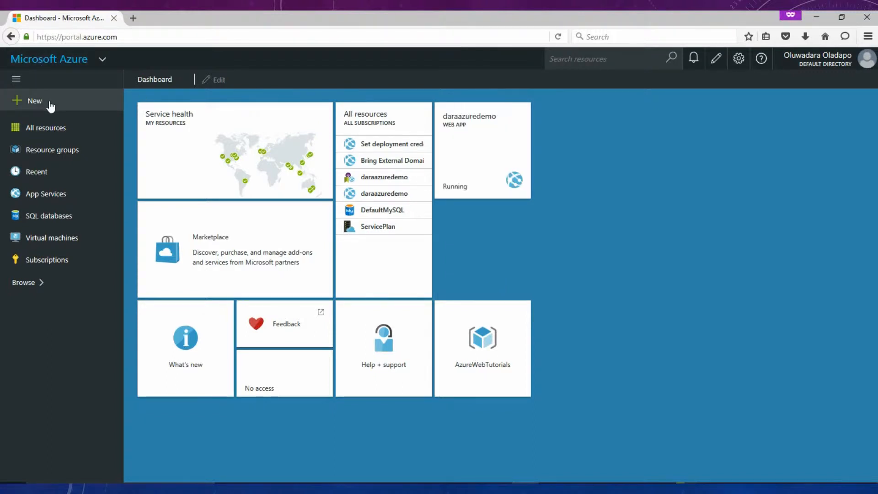
- Open the Web App creation form via New > Web + Mobile > Web App
{"action": "left_click", "coordinate": [35, 100]}
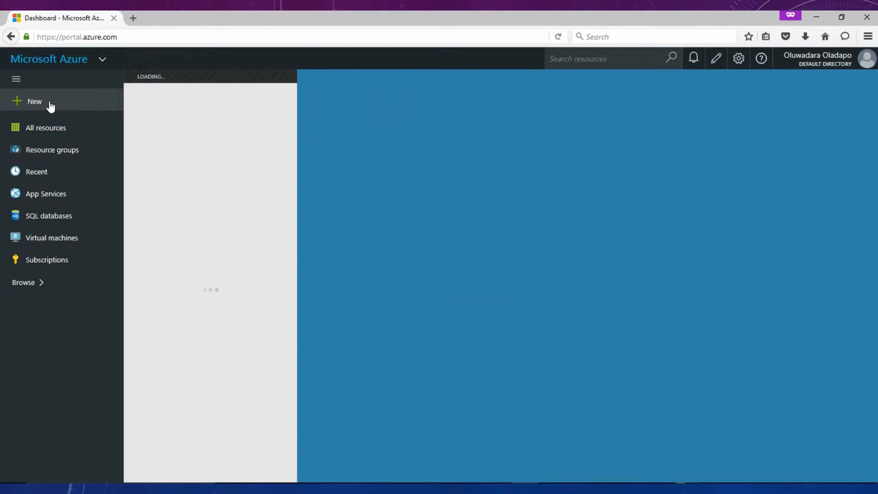
{"action": "left_click", "coordinate": [34, 101]}
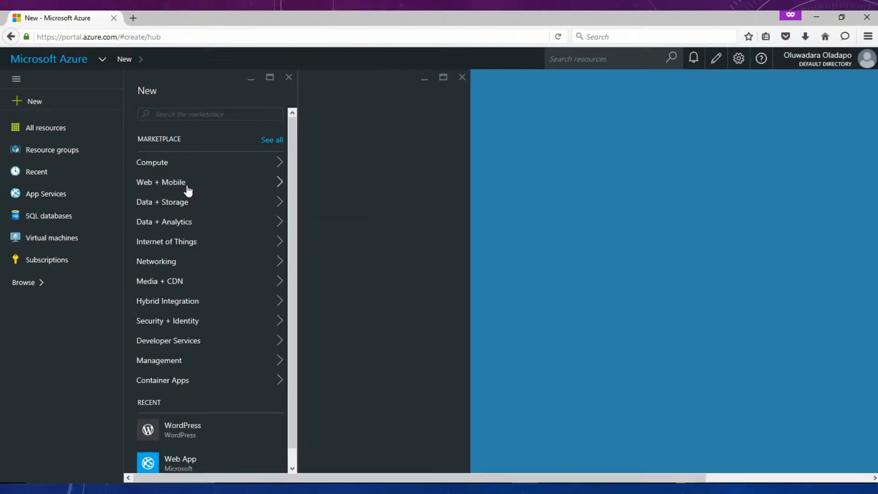
{"action": "left_click", "coordinate": [160, 182]}
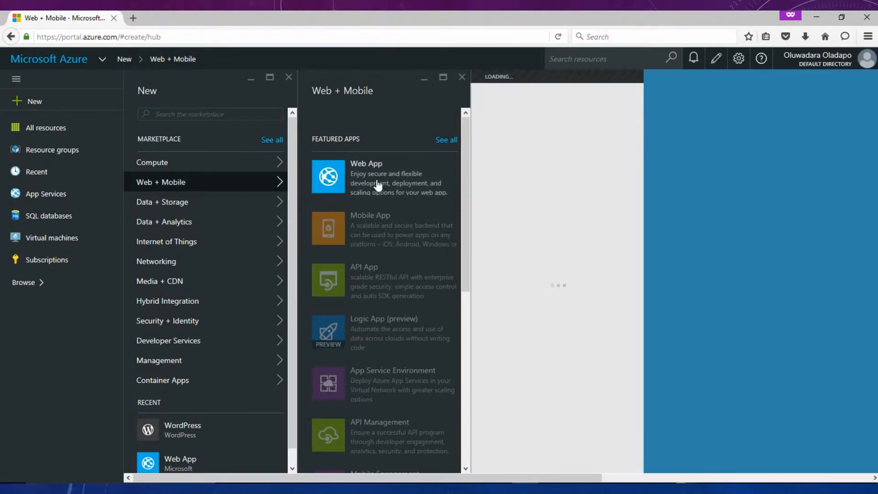
{"action": "left_click", "coordinate": [381, 176]}
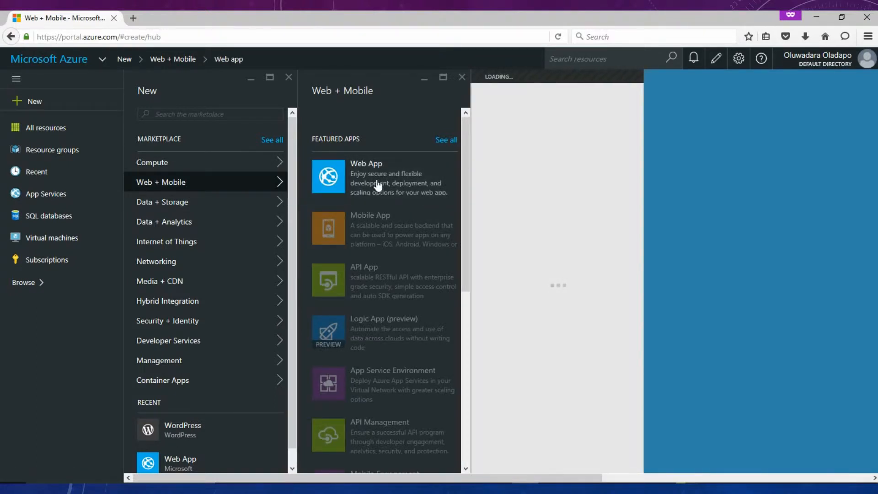
{"action": "left_click", "coordinate": [377, 176]}
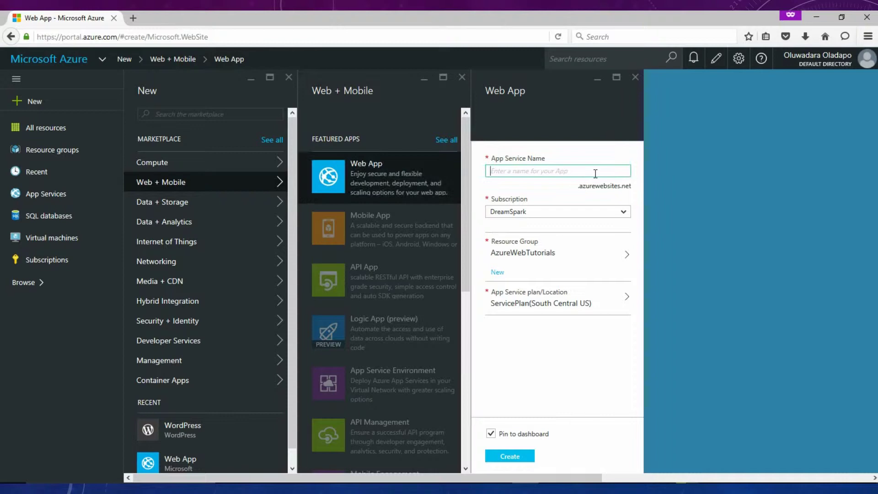
- Create the web app 'hellopublish', pinned to the dashboard
{"action": "type", "text": "hellopublish"}
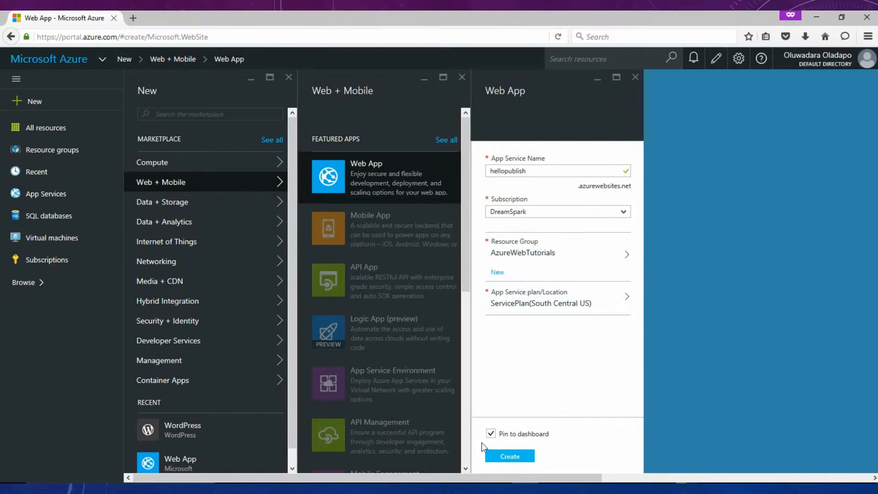
{"action": "left_click", "coordinate": [510, 455]}
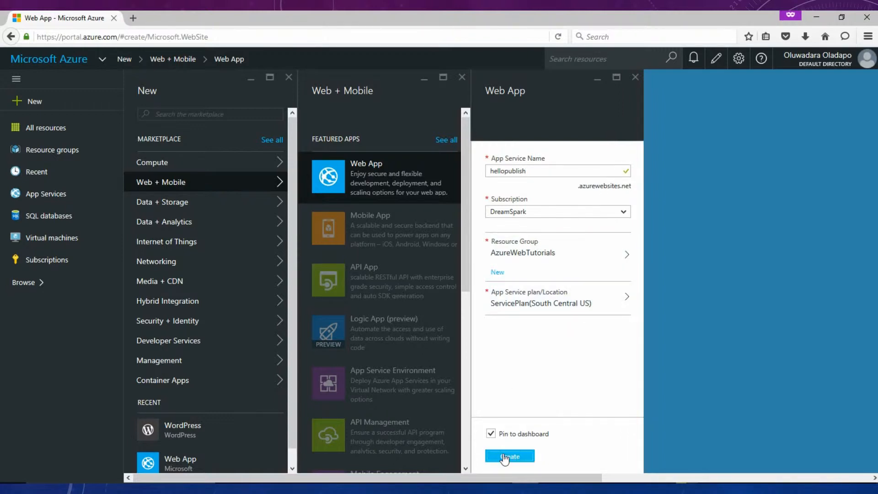
{"action": "left_click", "coordinate": [510, 455]}
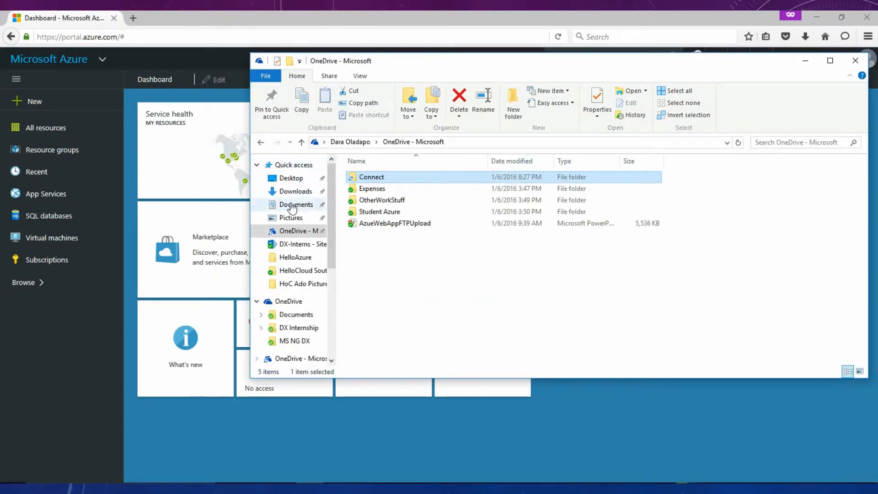
- Open the HelloAzure folder from Documents as a website in Microsoft WebMatrix
{"action": "left_click", "coordinate": [290, 218]}
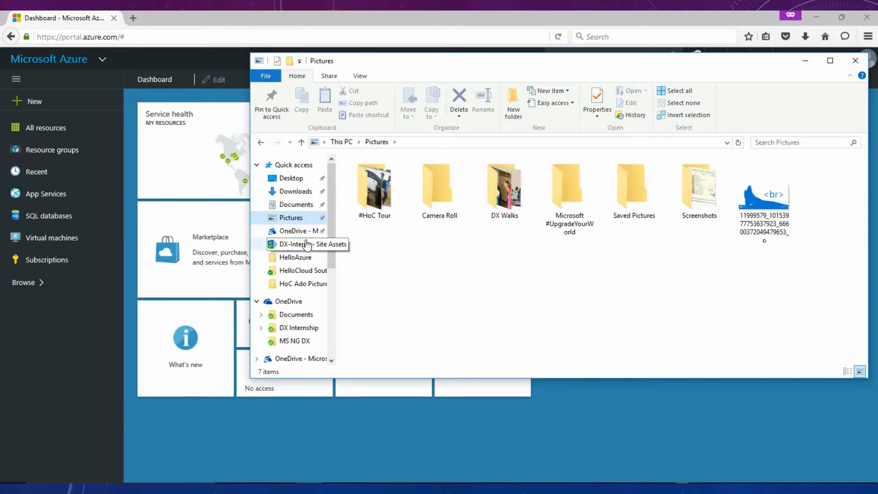
{"action": "left_click", "coordinate": [296, 204]}
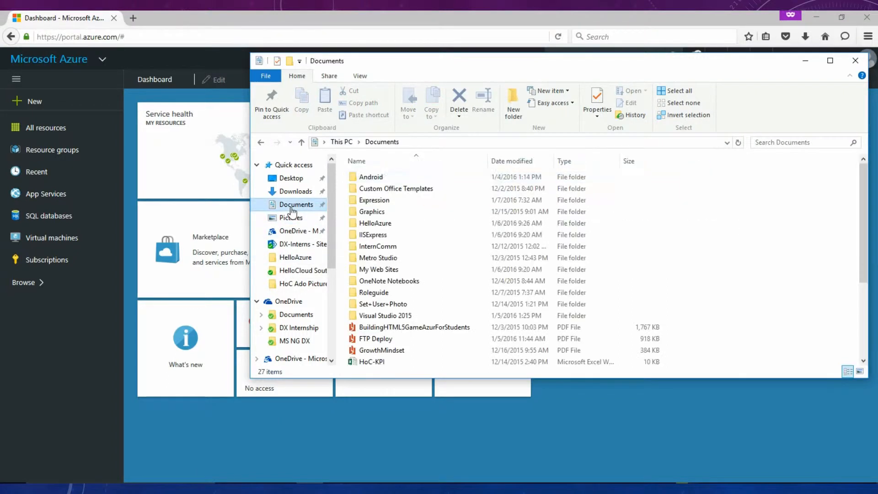
{"action": "left_click", "coordinate": [375, 223]}
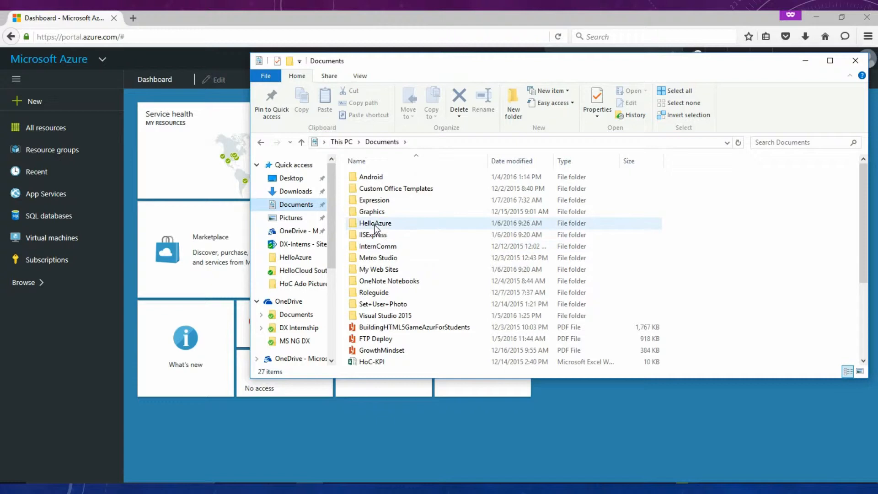
{"action": "right_click", "coordinate": [374, 223]}
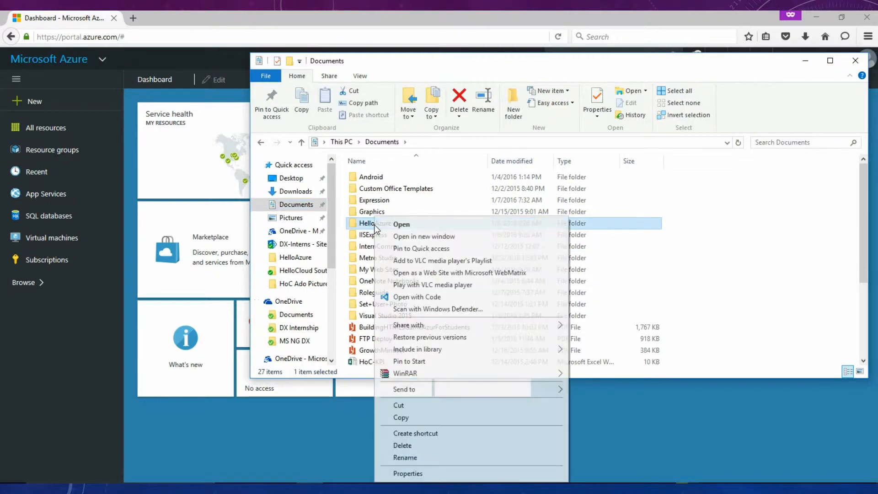
{"action": "mouse_move", "coordinate": [478, 275]}
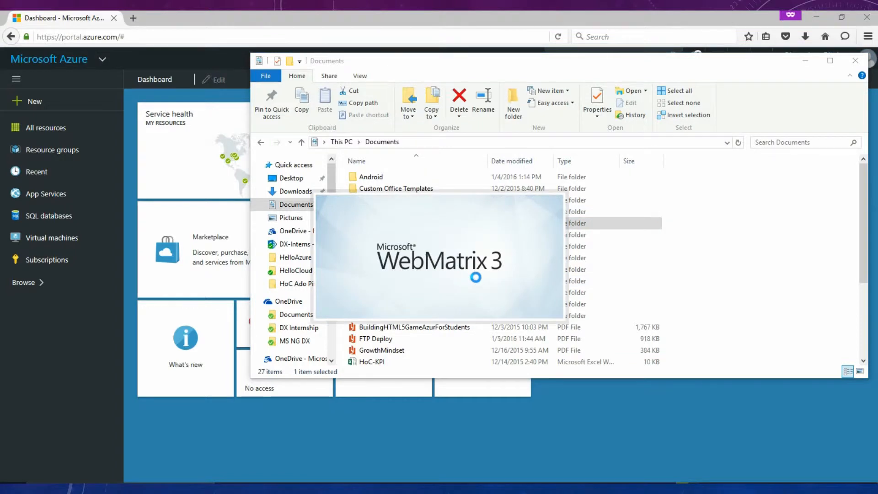
{"action": "left_click", "coordinate": [855, 60]}
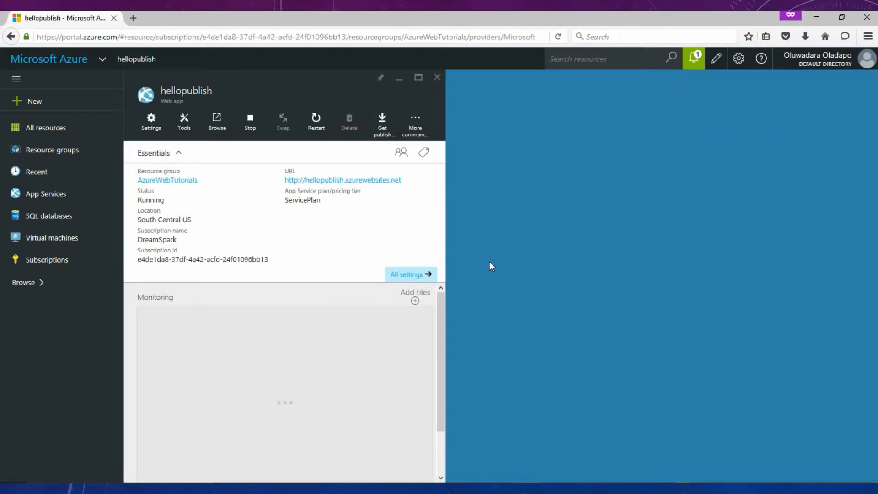
- Open the hellopublish web app blade and its Settings
{"action": "left_click", "coordinate": [151, 121]}
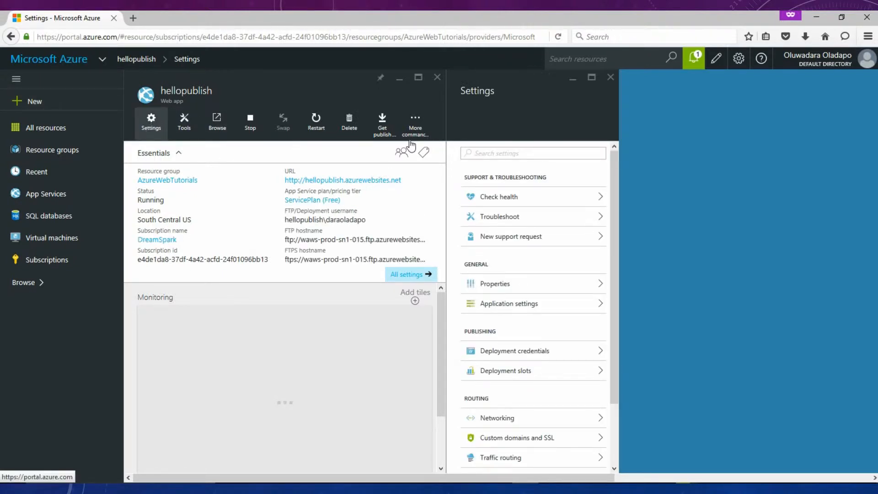
{"action": "left_click", "coordinate": [184, 121]}
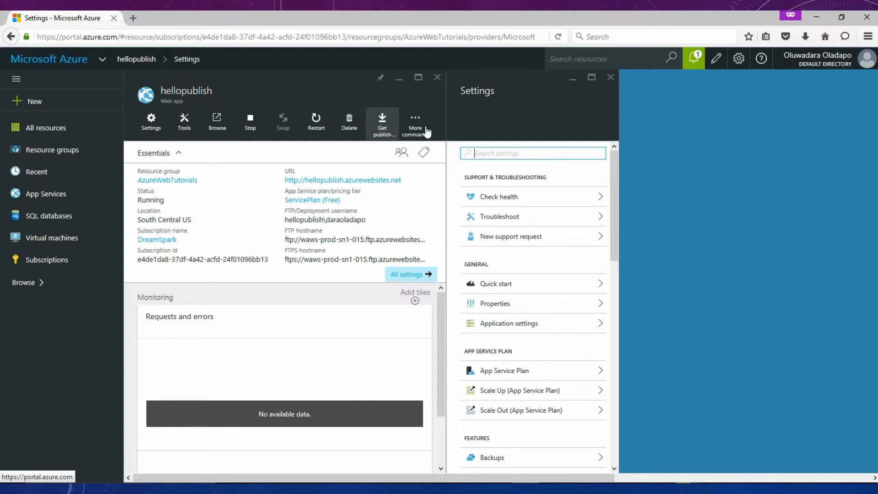
{"action": "mouse_move", "coordinate": [382, 121]}
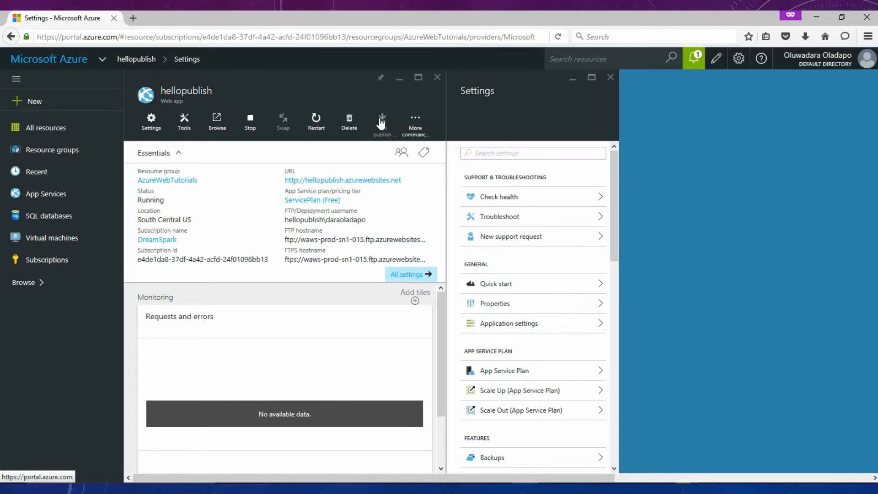
- Download the hellopublish.PublishSettings publish profile and save the file
{"action": "left_click", "coordinate": [382, 120]}
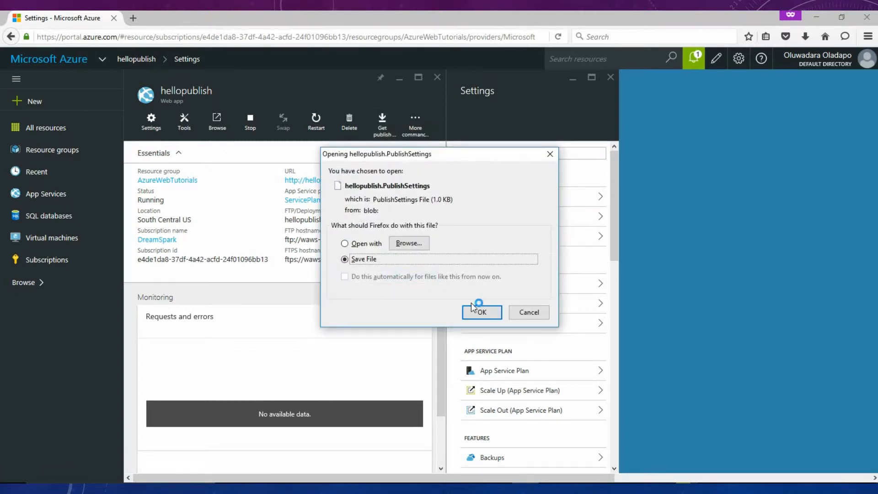
{"action": "left_click", "coordinate": [482, 312]}
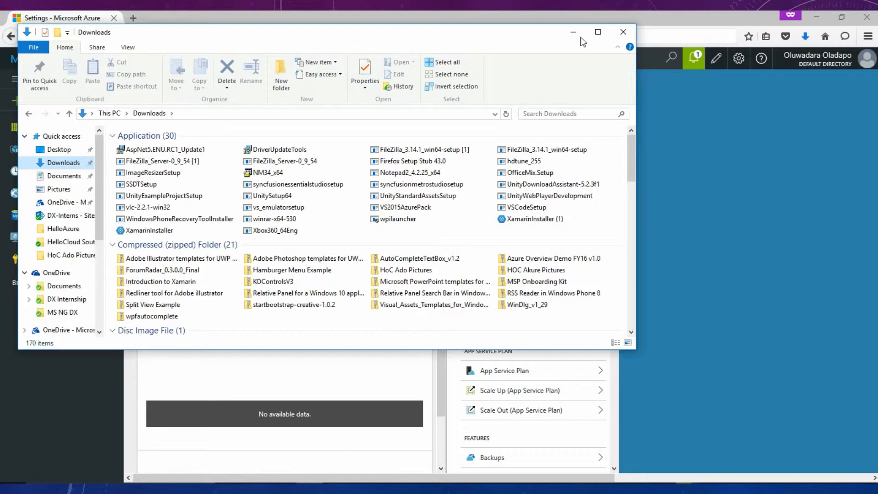
- Browse the Downloads folder for the hellopublish.PublishSettings file
{"action": "left_click", "coordinate": [623, 32]}
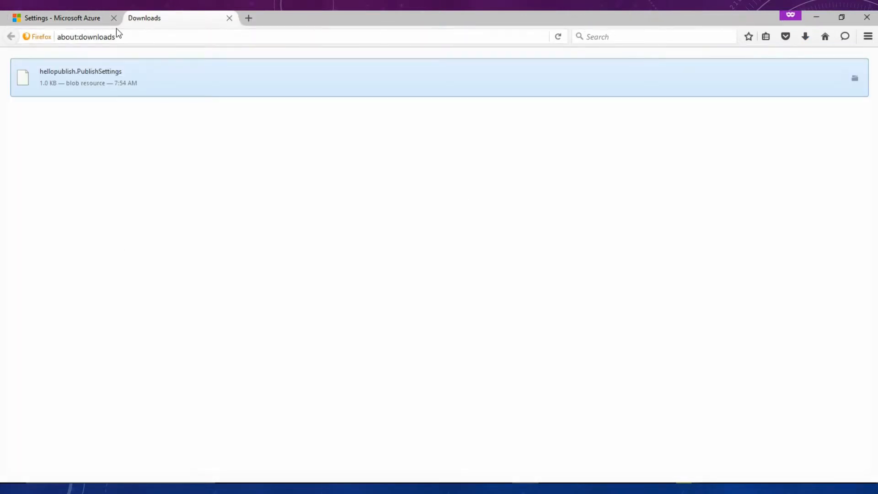
{"action": "left_click", "coordinate": [60, 18]}
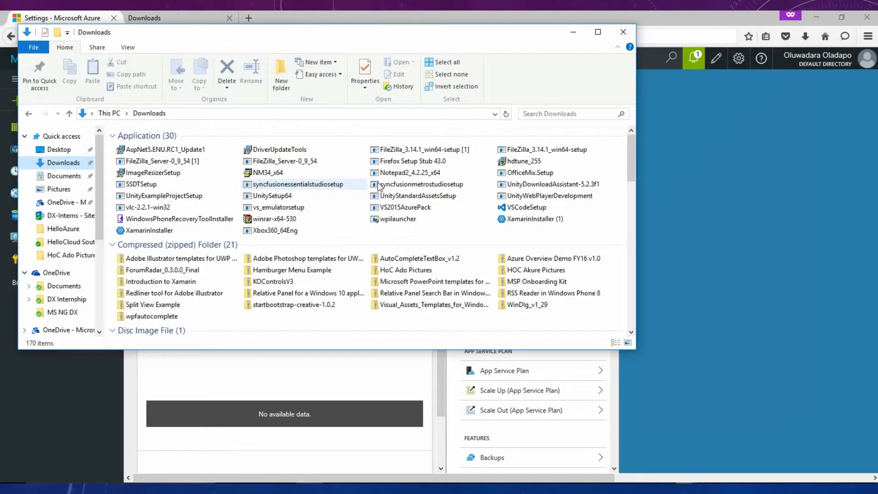
{"action": "left_click", "coordinate": [405, 270]}
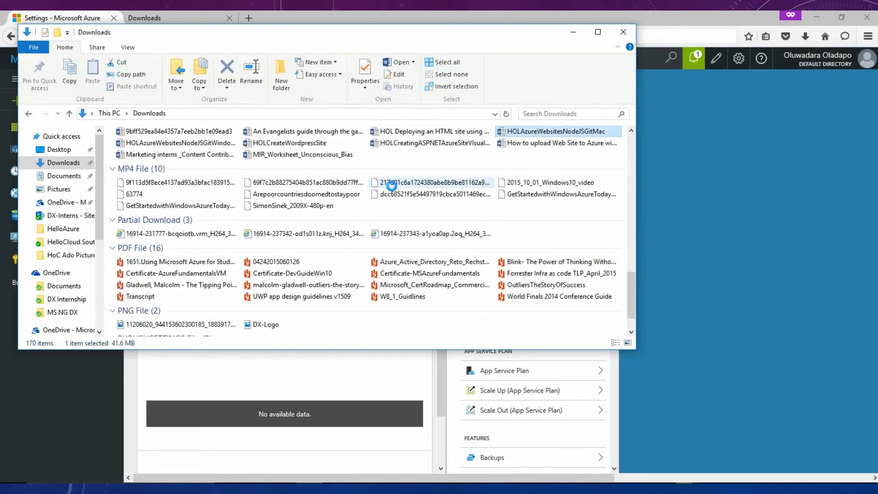
{"action": "left_click", "coordinate": [557, 143]}
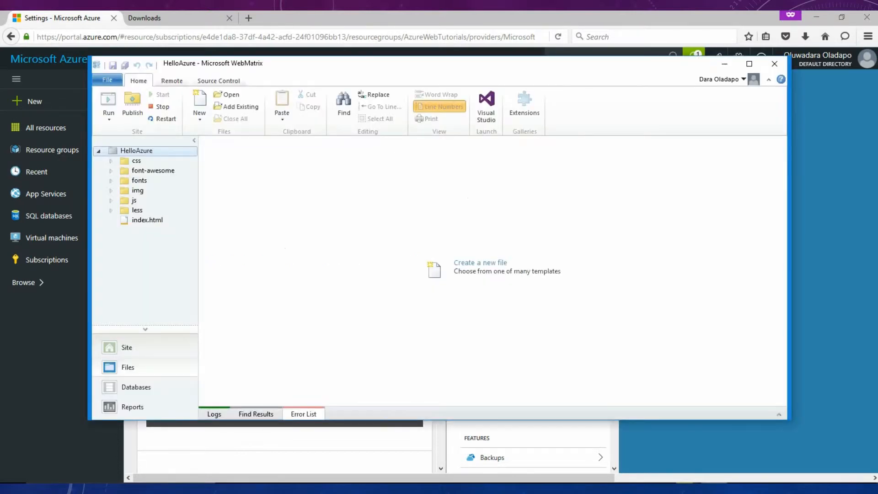
- Open index.html from the HelloAzure site's Files tree
{"action": "left_click", "coordinate": [147, 220]}
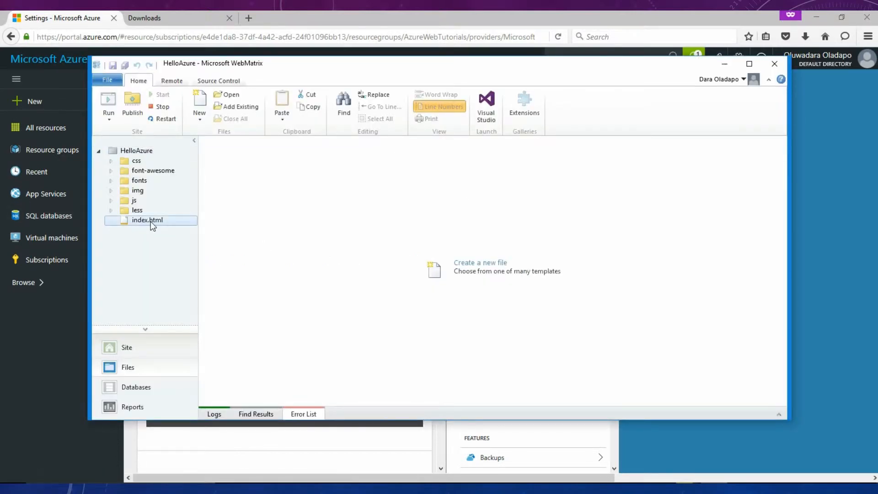
{"action": "double_click", "coordinate": [146, 220]}
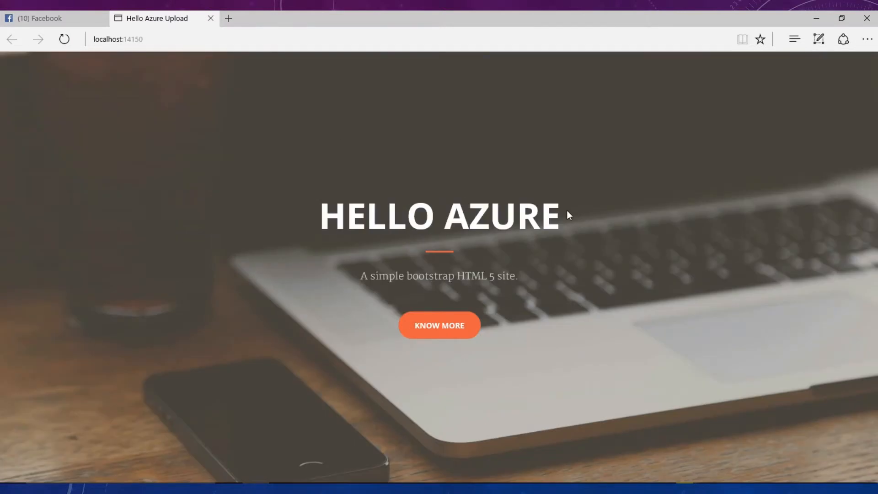
{"action": "mouse_move", "coordinate": [559, 398]}
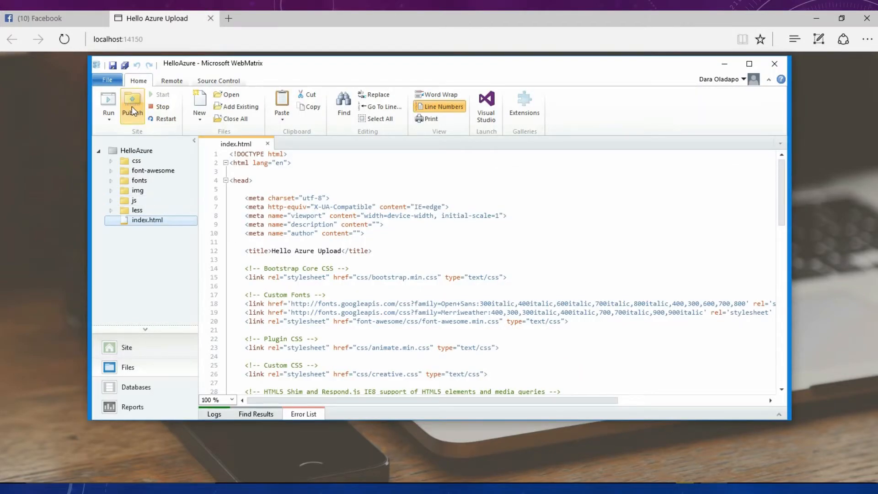
- Try publishing HelloAzure, cancel the 'Server not found' error, and reopen Publish
{"action": "left_click", "coordinate": [132, 102]}
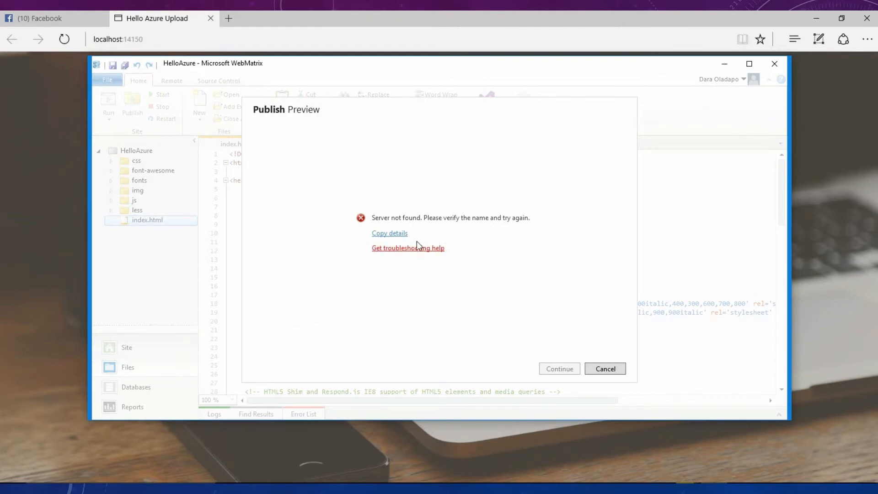
{"action": "left_click", "coordinate": [605, 369]}
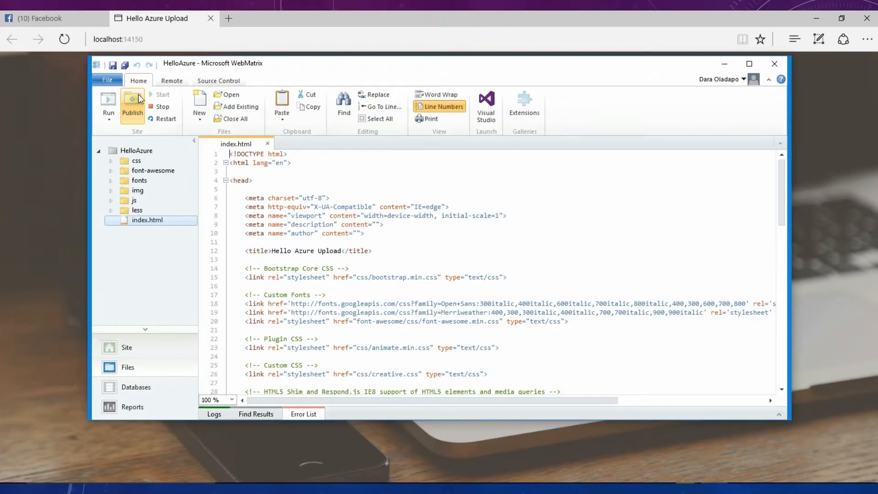
{"action": "left_click", "coordinate": [132, 102]}
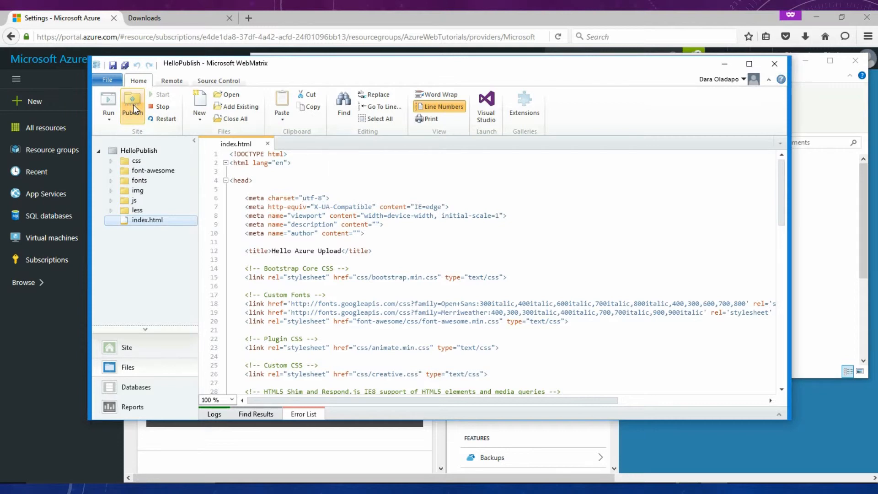
- Import hellopublish.PublishSettings from Downloads as the site's publish profile
{"action": "left_click", "coordinate": [132, 103]}
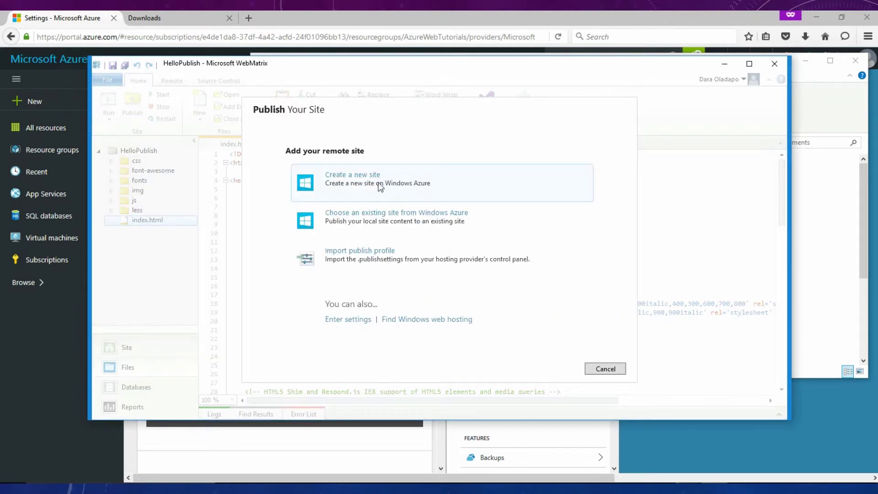
{"action": "mouse_move", "coordinate": [336, 235]}
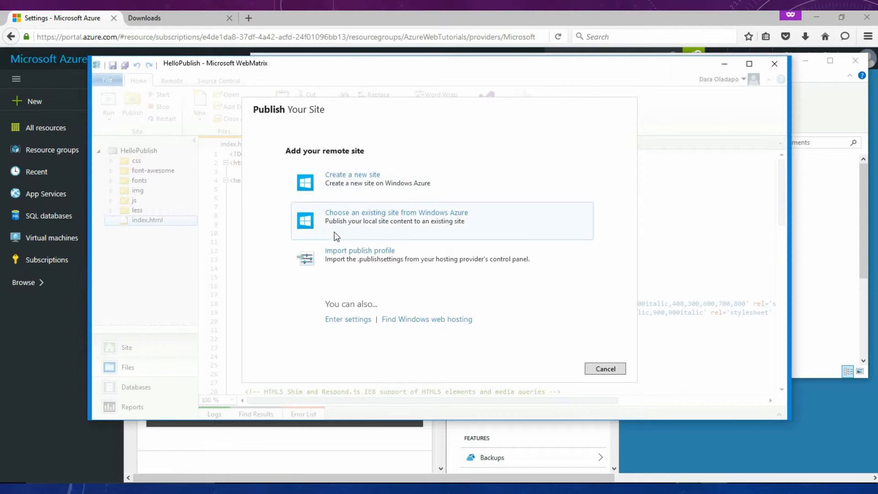
{"action": "mouse_move", "coordinate": [386, 191]}
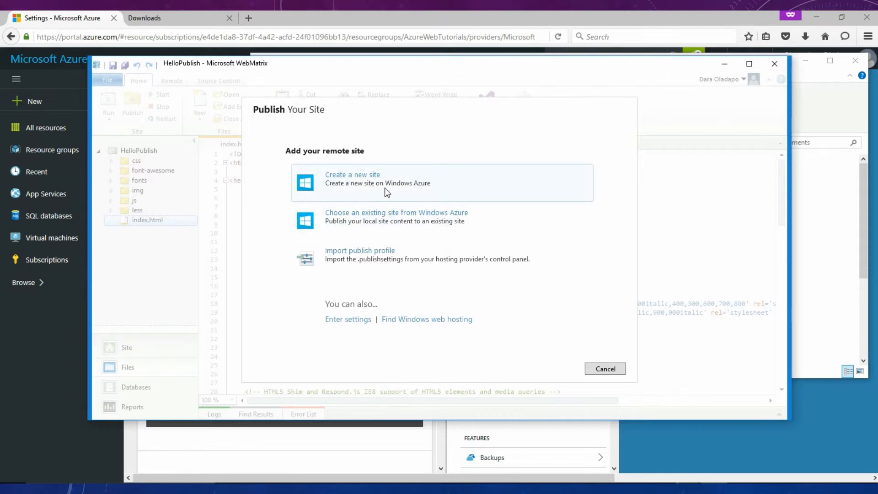
{"action": "mouse_move", "coordinate": [419, 220]}
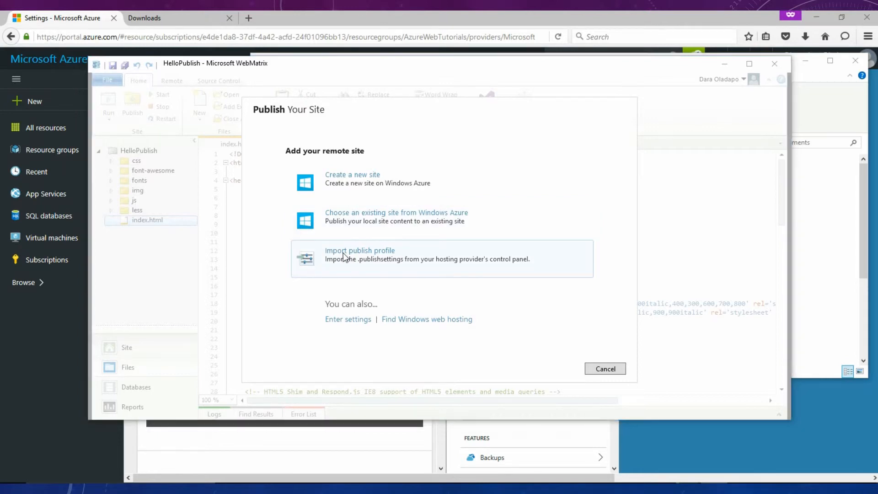
{"action": "left_click", "coordinate": [360, 250]}
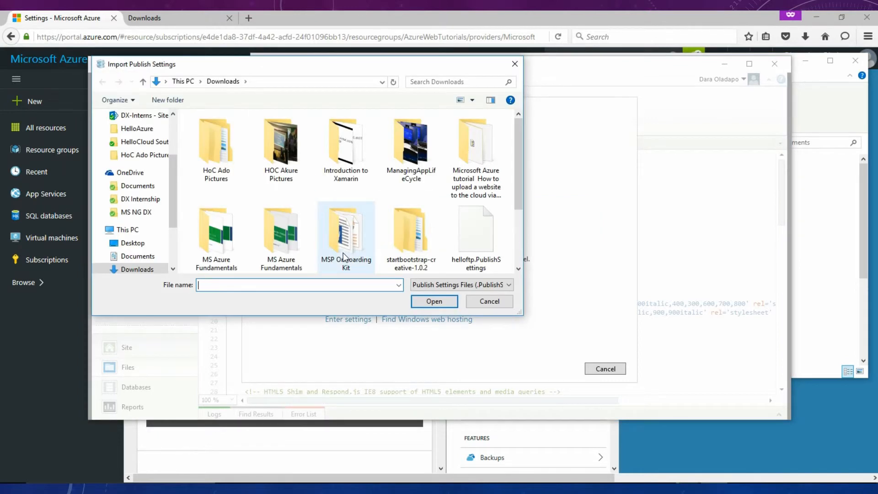
{"action": "scroll", "scroll_direction": "down", "scroll_amount": 3}
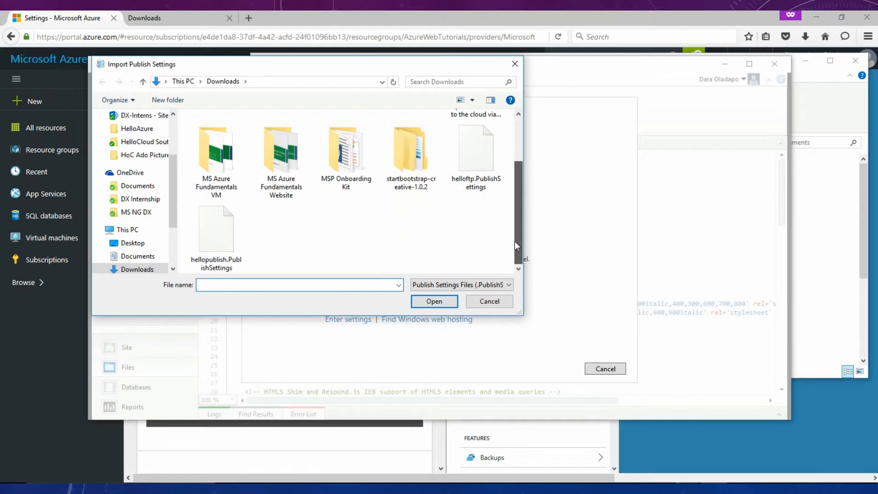
{"action": "left_click", "coordinate": [216, 230]}
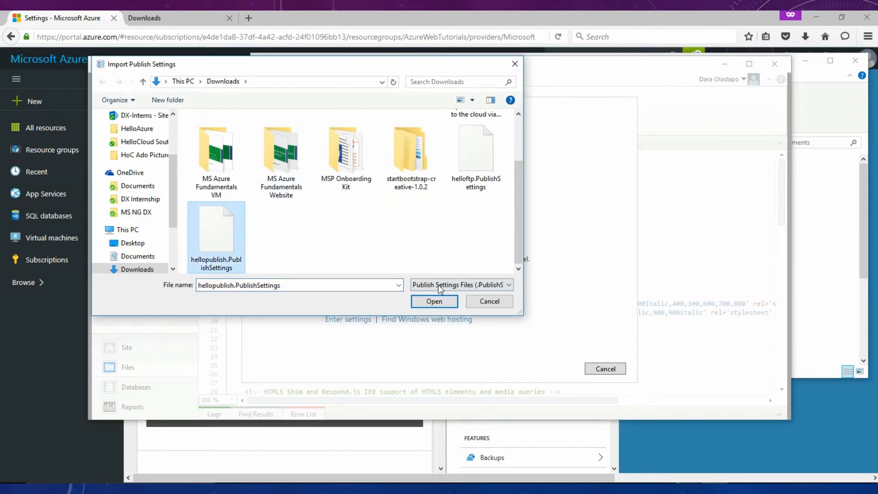
{"action": "left_click", "coordinate": [434, 301]}
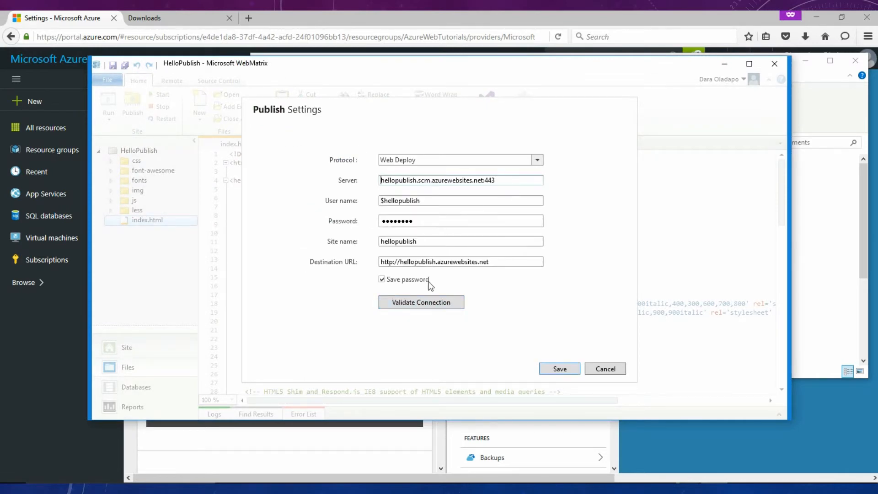
- Validate the hellopublish connection successfully and save the publish settings
{"action": "left_click", "coordinate": [421, 302]}
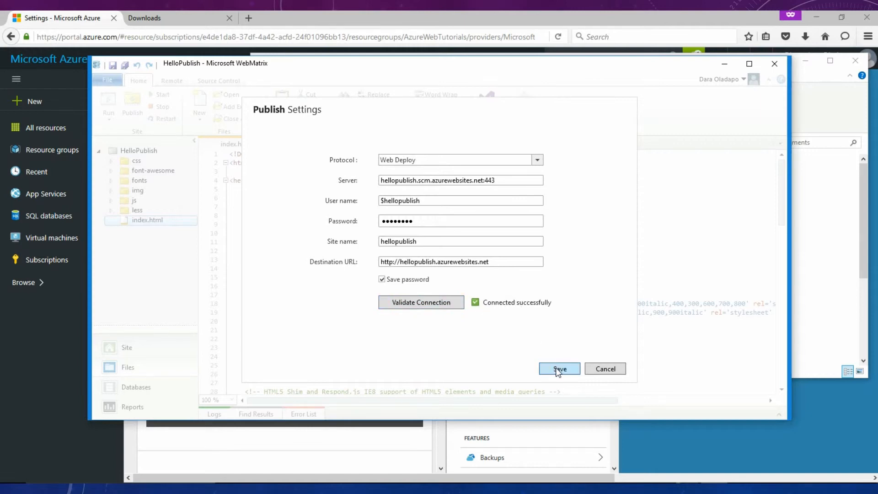
{"action": "left_click", "coordinate": [559, 368]}
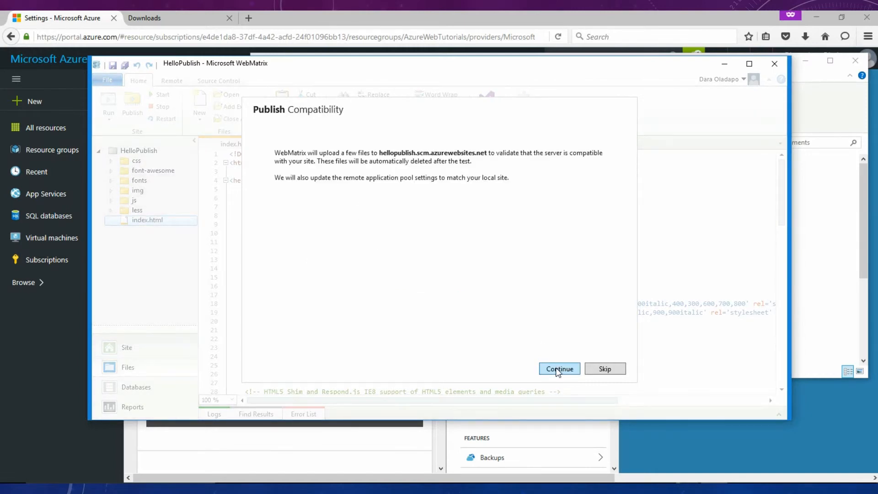
- Pass the .NET Framework and HTML compatibility check and reach the 63-file Publish Preview
{"action": "left_click", "coordinate": [559, 368]}
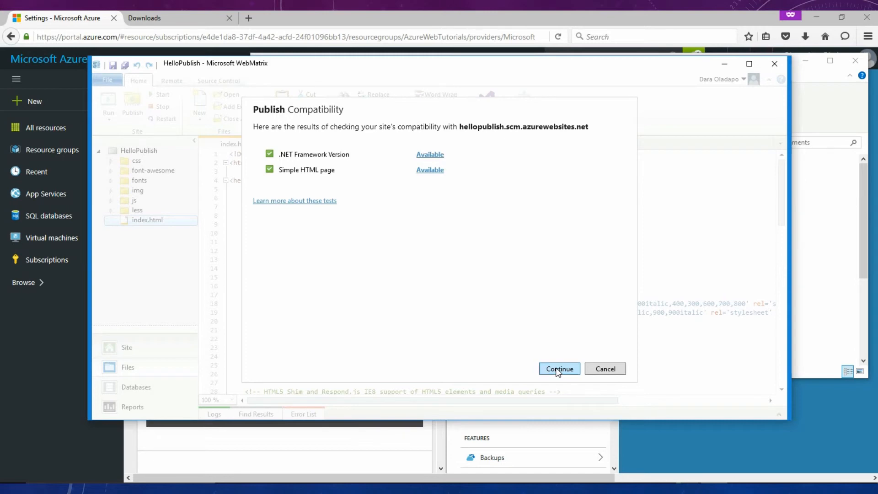
{"action": "left_click", "coordinate": [559, 369]}
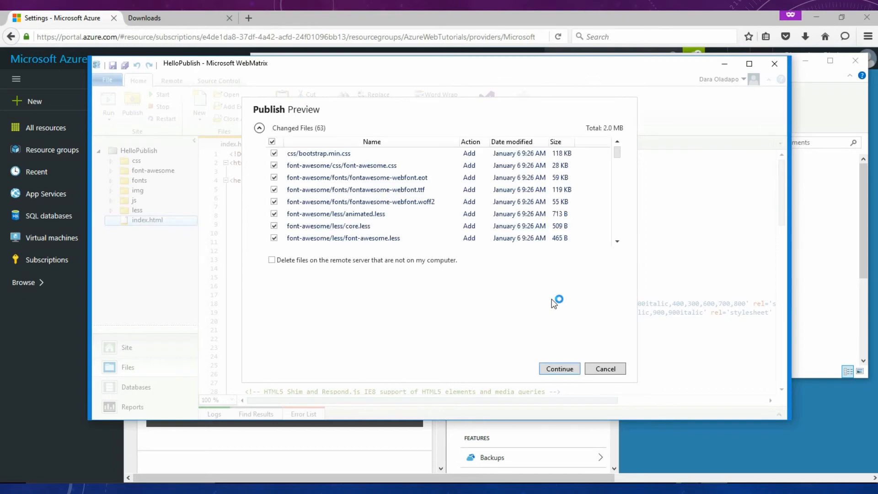
- Review the 63 changed files and start publishing HelloPublish
{"action": "scroll", "scroll_direction": "down", "scroll_amount": 3}
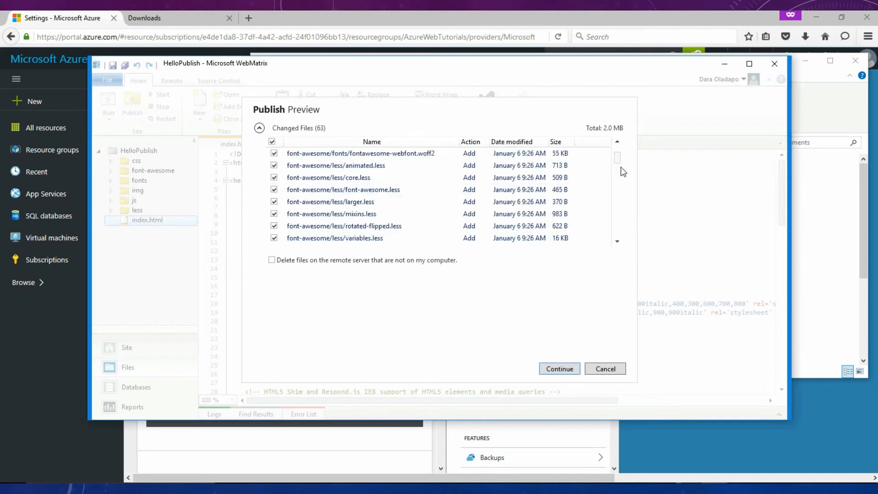
{"action": "scroll", "scroll_direction": "down", "scroll_amount": 3}
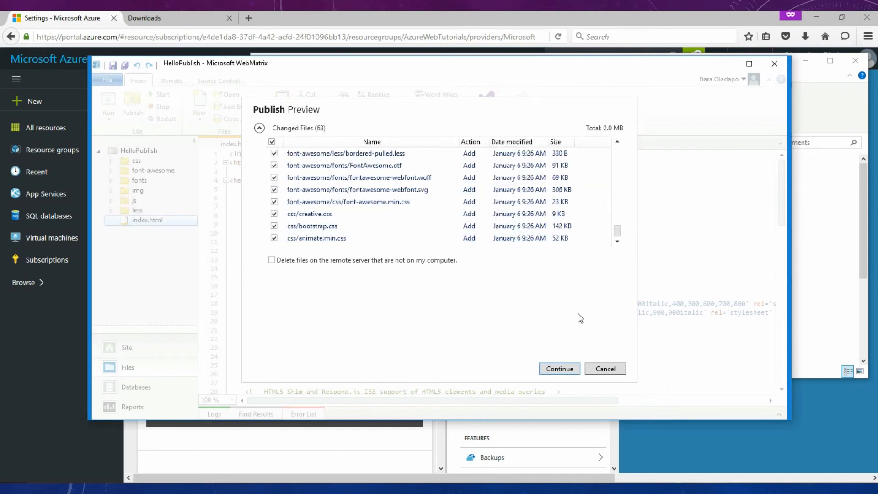
{"action": "left_click", "coordinate": [559, 368]}
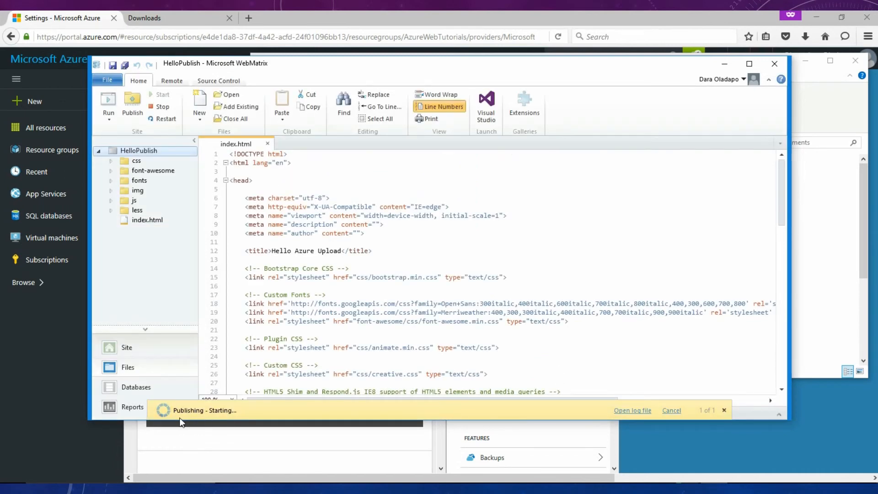
{"action": "mouse_move", "coordinate": [264, 418]}
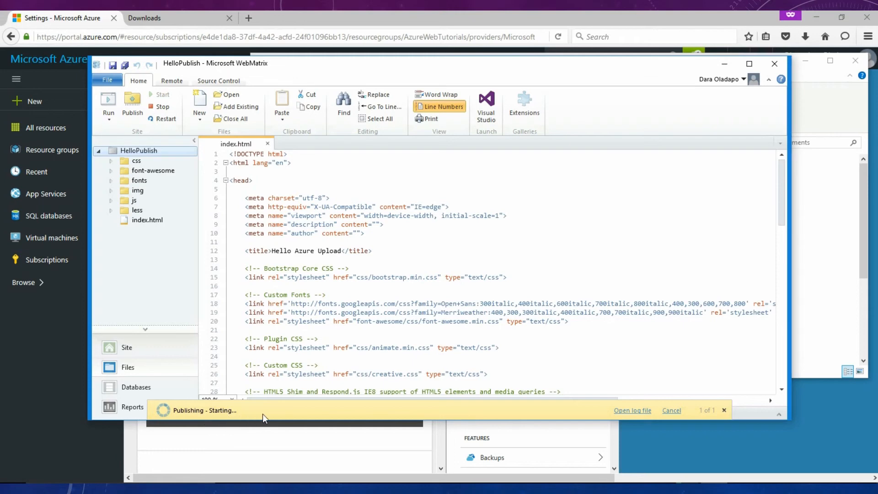
{"action": "mouse_move", "coordinate": [269, 418]}
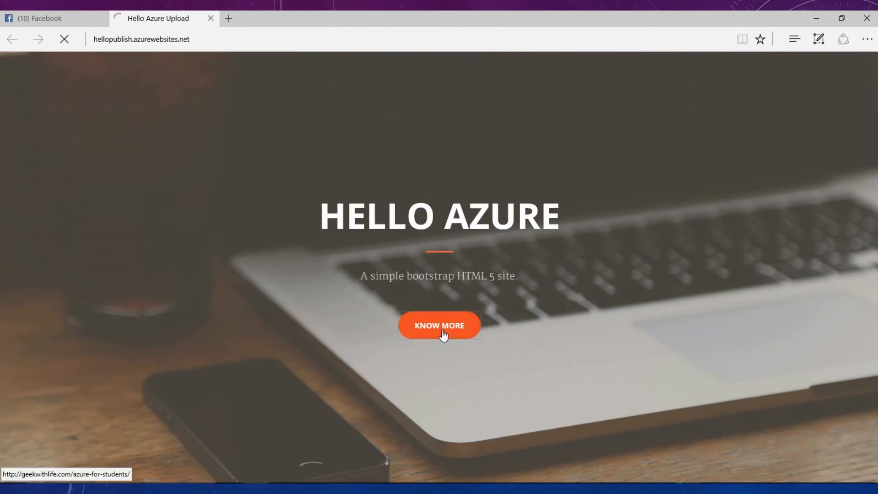
- Follow the live site's KNOW MORE link, then the GeekWithLife logo to the blog
{"action": "left_click", "coordinate": [439, 325]}
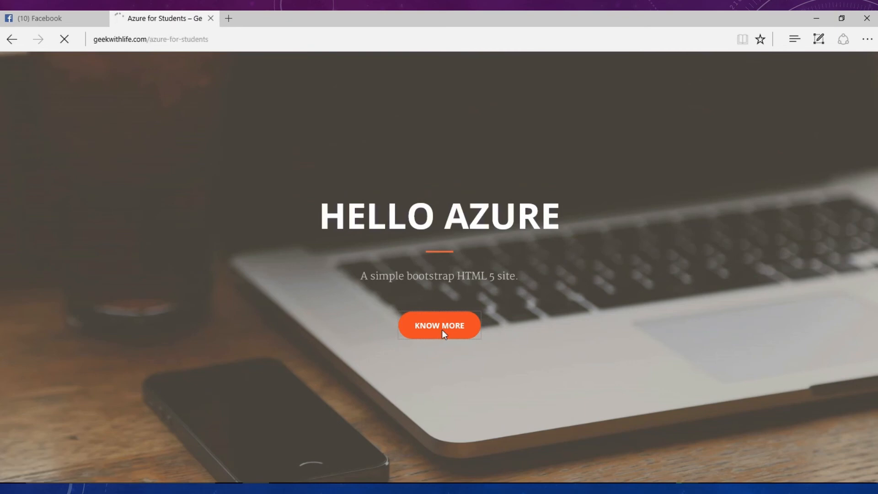
{"action": "left_click", "coordinate": [439, 325]}
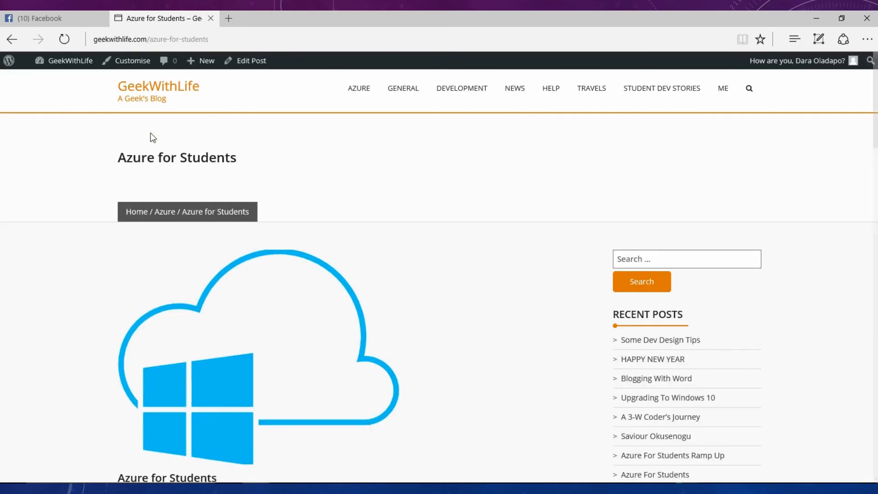
{"action": "left_click", "coordinate": [158, 86]}
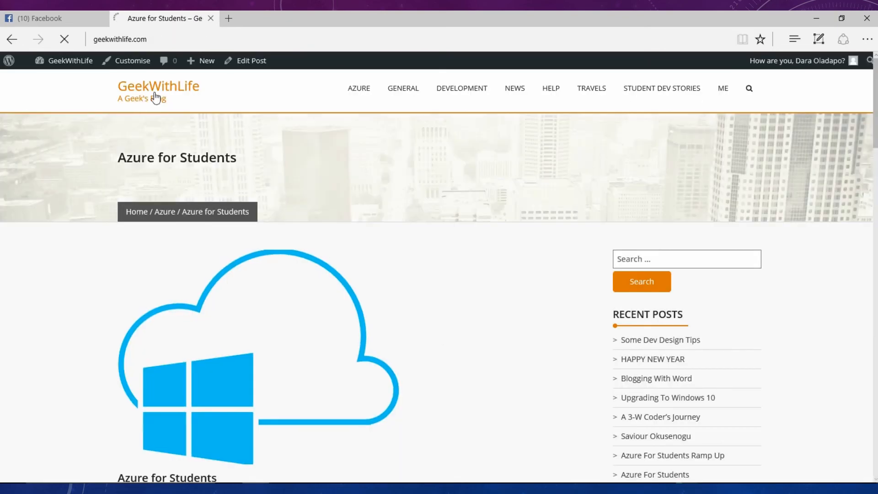